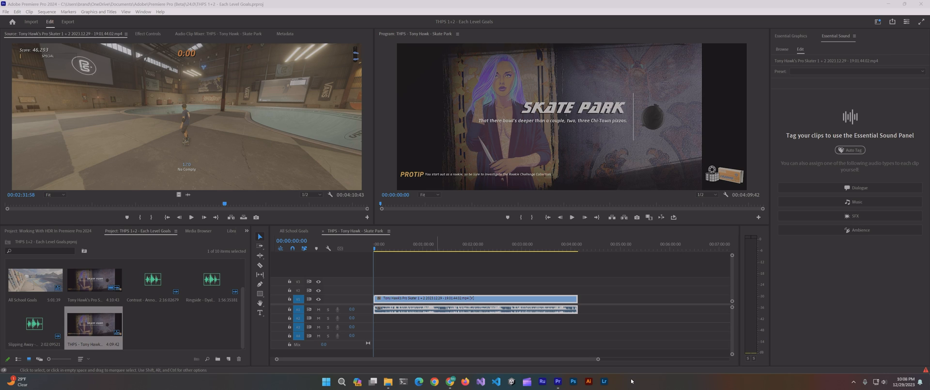
{"action": "mouse_move", "coordinate": [600, 334]}
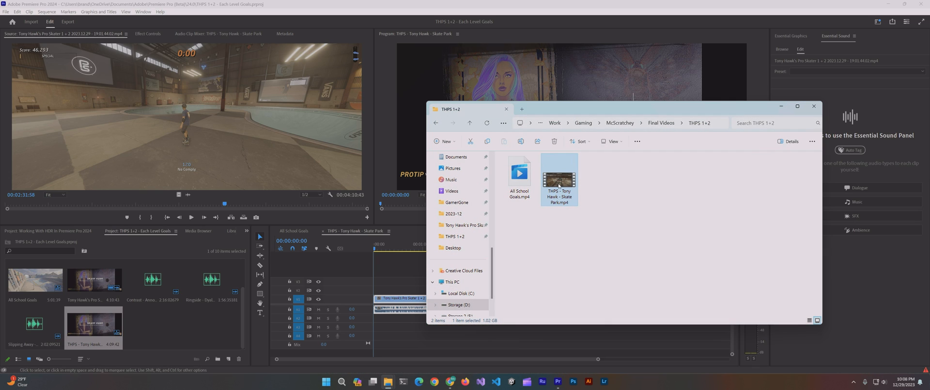
Open THPS - Tony Hawk - Skate Park.mp4 from File Explorer to view it
{"action": "double_click", "coordinate": [558, 180]}
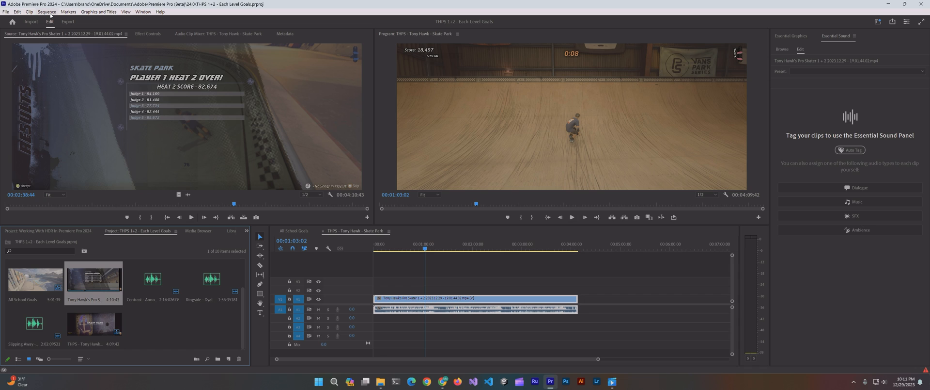
Select the THPS - Tony Hawk - Skate Park sequence in the Project panel
{"action": "left_click", "coordinate": [47, 11]}
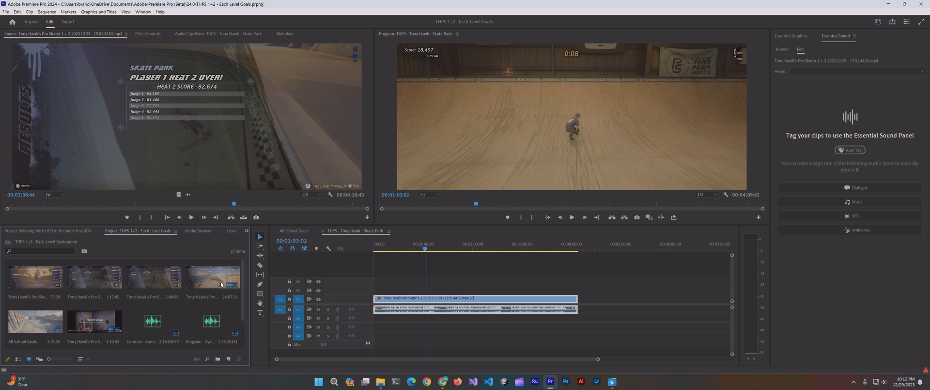
{"action": "scroll", "scroll_direction": "down", "scroll_amount": 3}
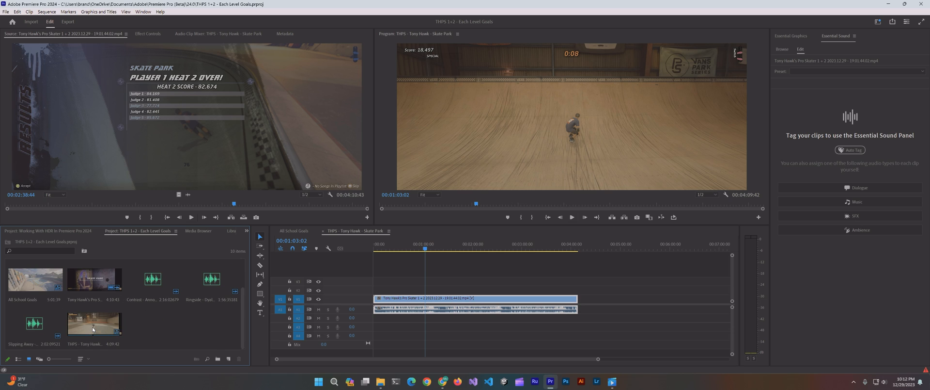
{"action": "left_click", "coordinate": [68, 11]}
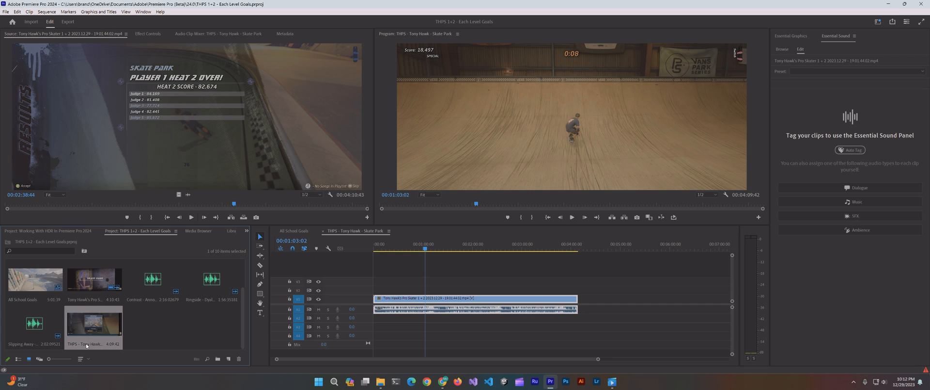
{"action": "left_click", "coordinate": [47, 11]}
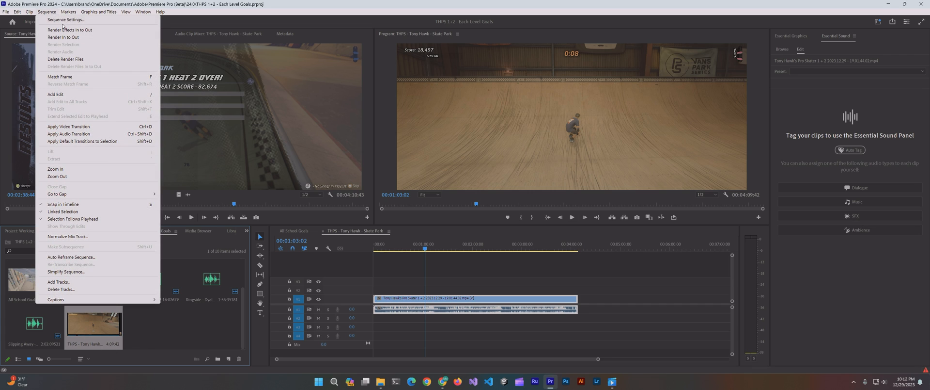
Set the sequence working color space to Rec. 709, accept tone mapping, and preview playback
{"action": "left_click", "coordinate": [65, 19]}
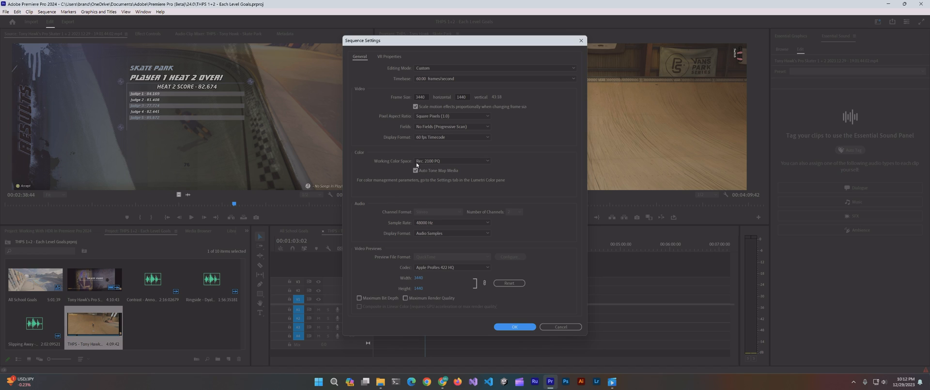
{"action": "mouse_move", "coordinate": [359, 152]}
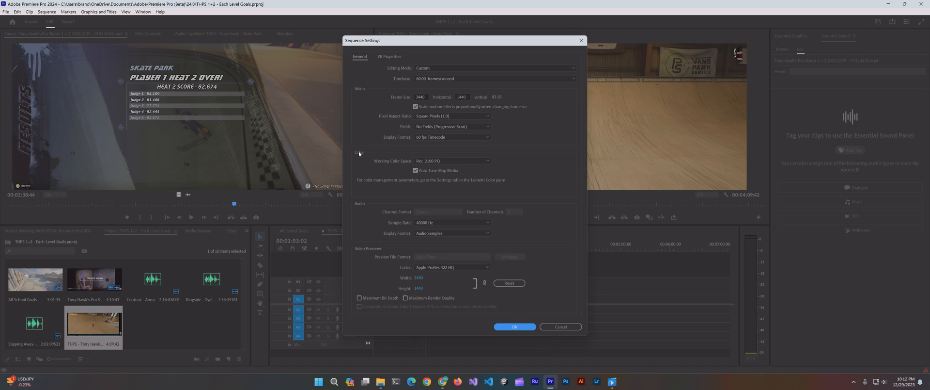
{"action": "mouse_move", "coordinate": [494, 162]}
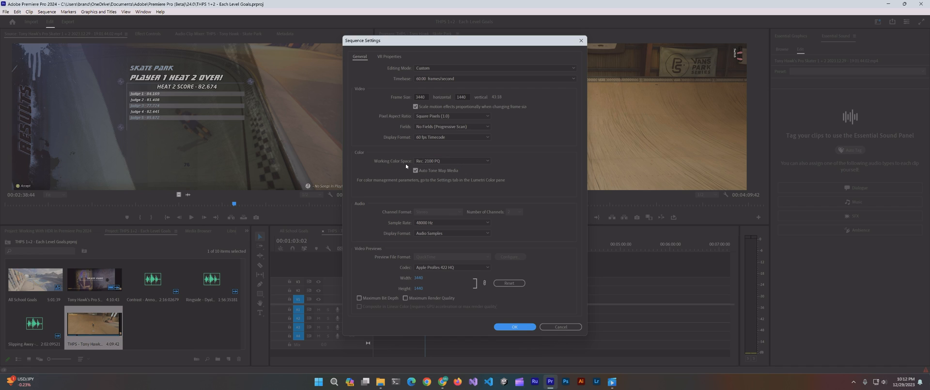
{"action": "mouse_move", "coordinate": [468, 159]}
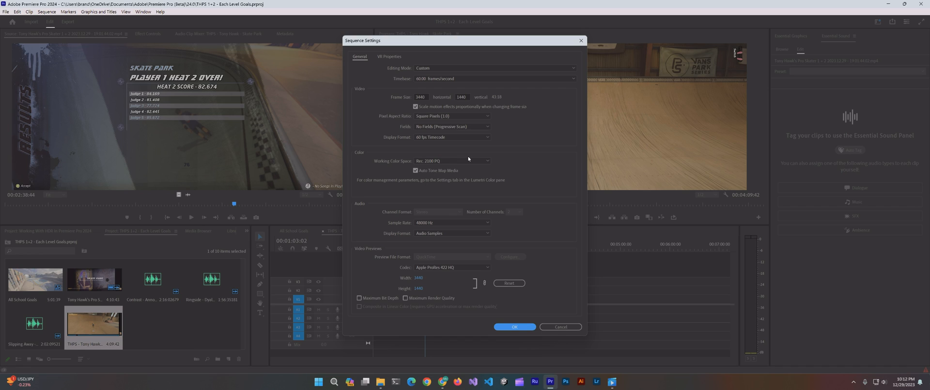
{"action": "left_click", "coordinate": [452, 160]}
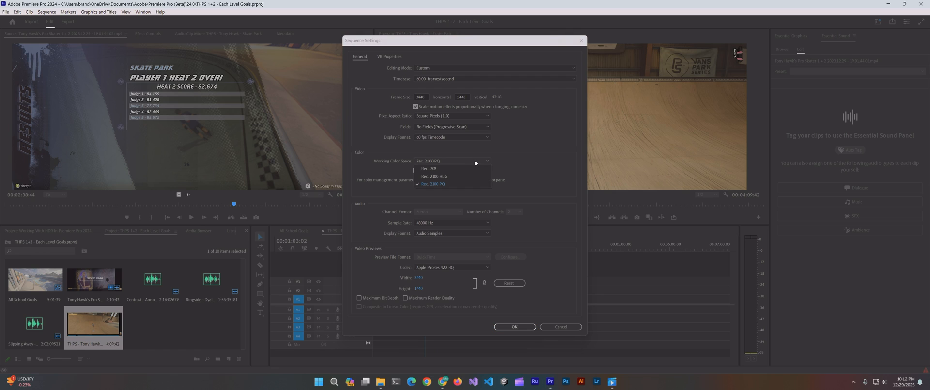
{"action": "mouse_move", "coordinate": [428, 168]}
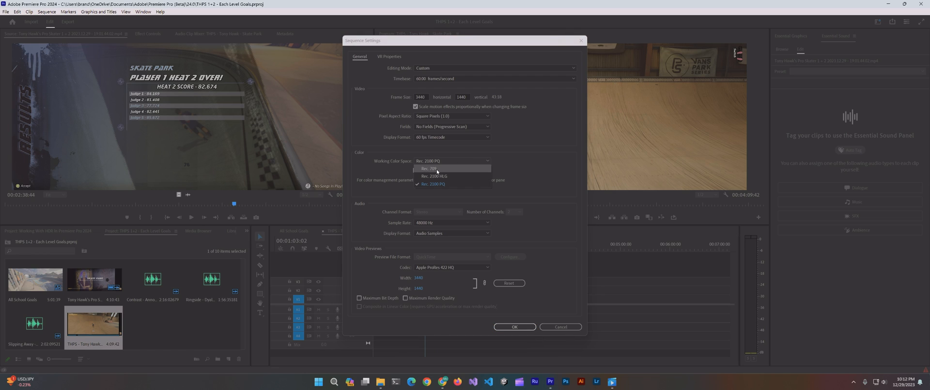
{"action": "mouse_move", "coordinate": [433, 171]}
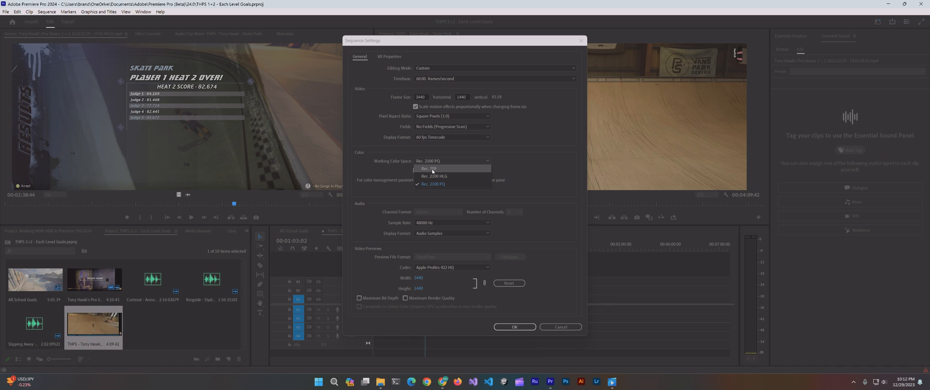
{"action": "left_click", "coordinate": [428, 169]}
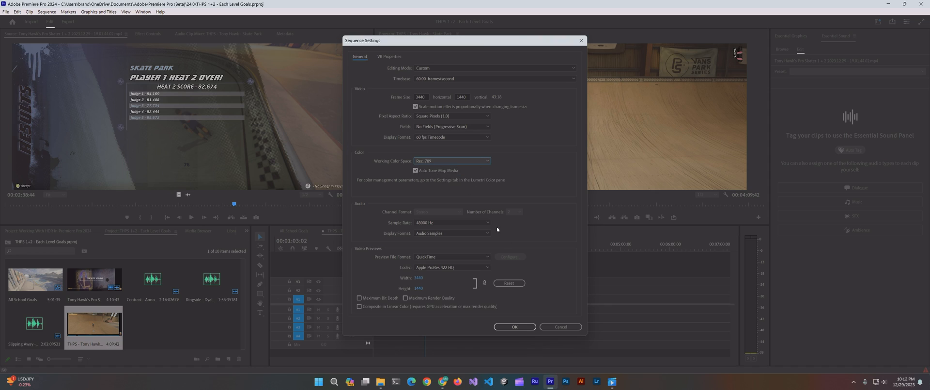
{"action": "left_click", "coordinate": [513, 326]}
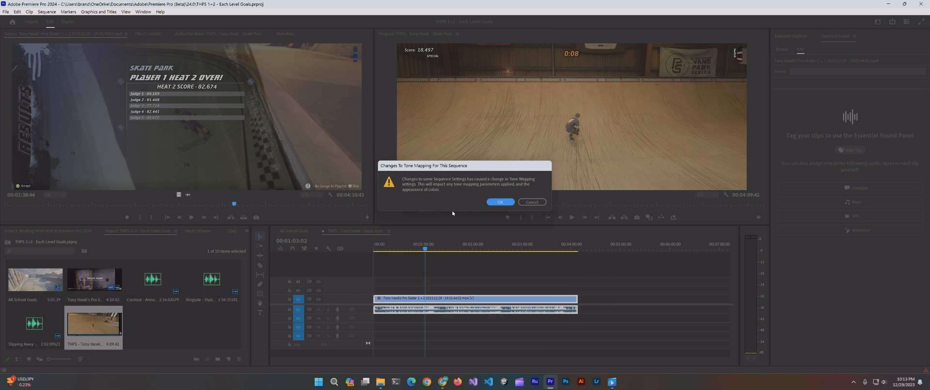
{"action": "left_click", "coordinate": [499, 202]}
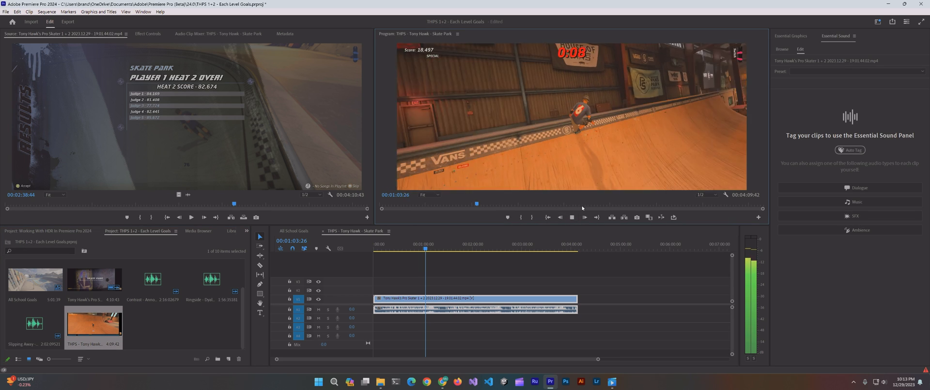
{"action": "left_click", "coordinate": [571, 217]}
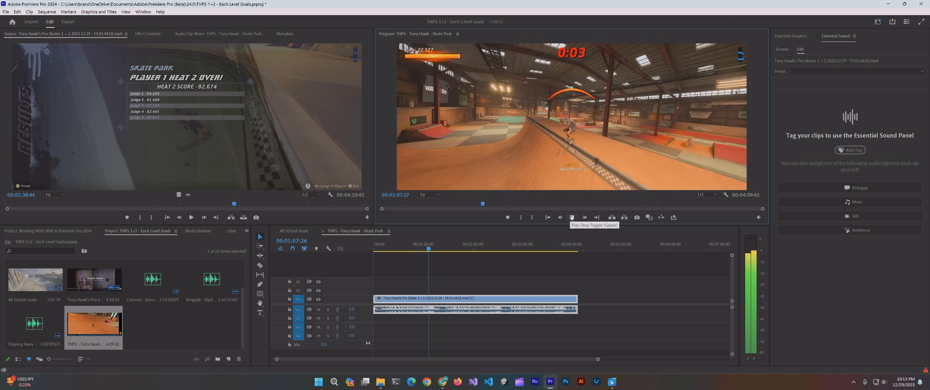
{"action": "left_click", "coordinate": [571, 217]}
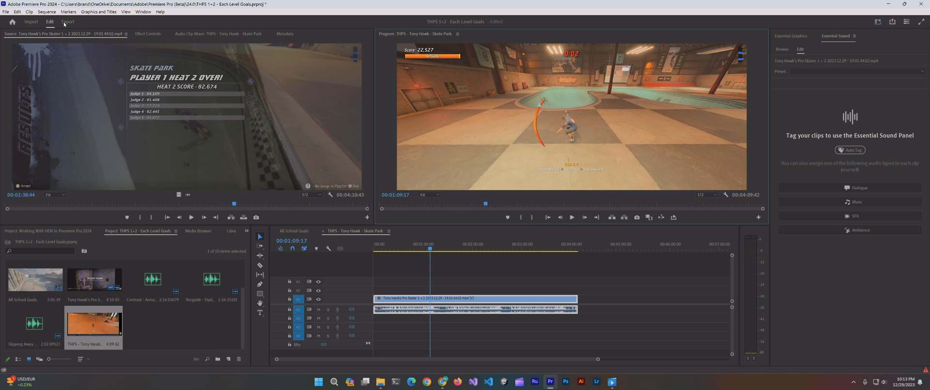
Choose the High Quality 1080p HD H.264 export preset at 1920×1080
{"action": "left_click", "coordinate": [68, 22]}
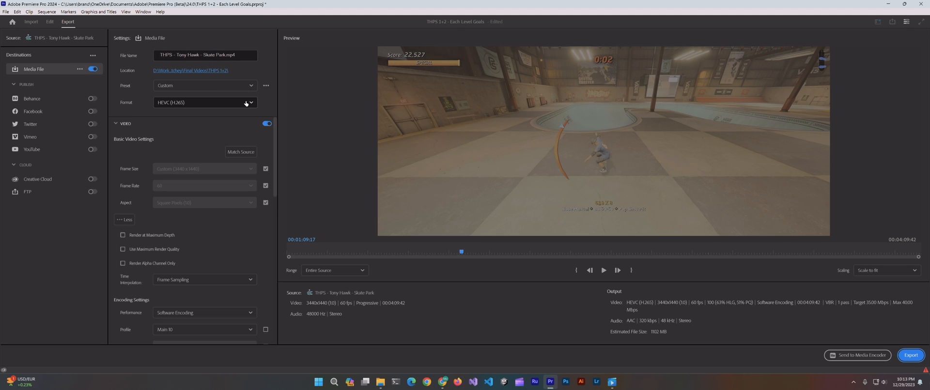
{"action": "left_click", "coordinate": [204, 85]}
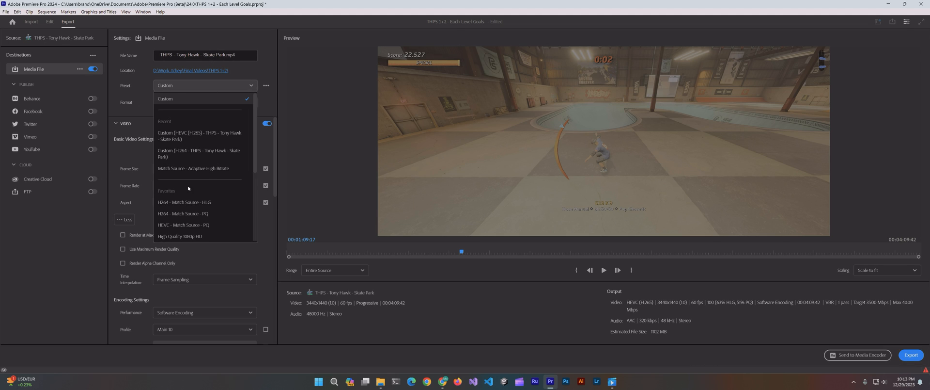
{"action": "left_click", "coordinate": [199, 135]}
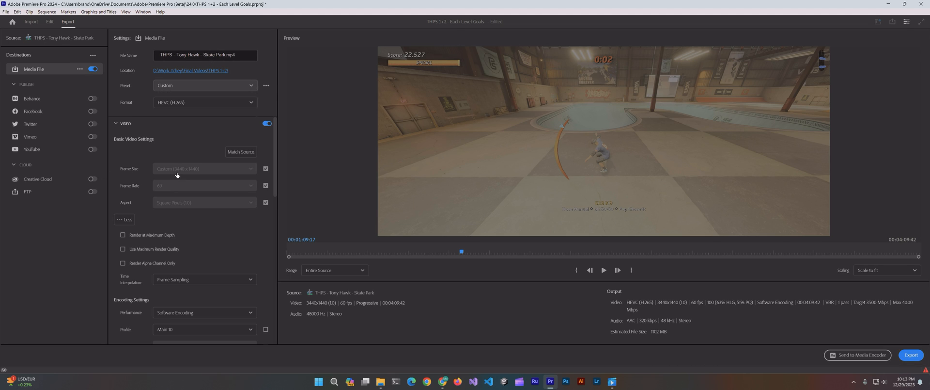
{"action": "left_click", "coordinate": [205, 84]}
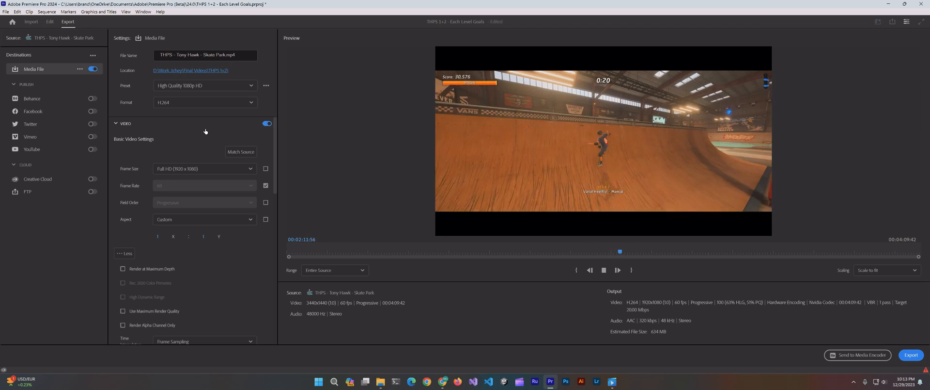
{"action": "left_click", "coordinate": [251, 85]}
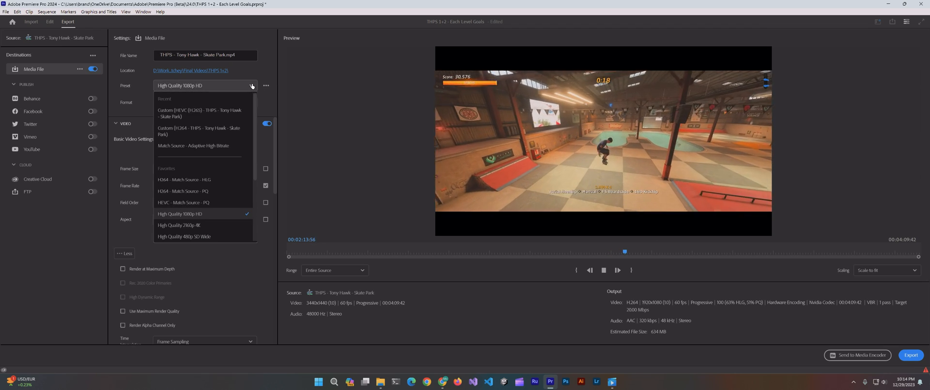
{"action": "left_click", "coordinate": [180, 214]}
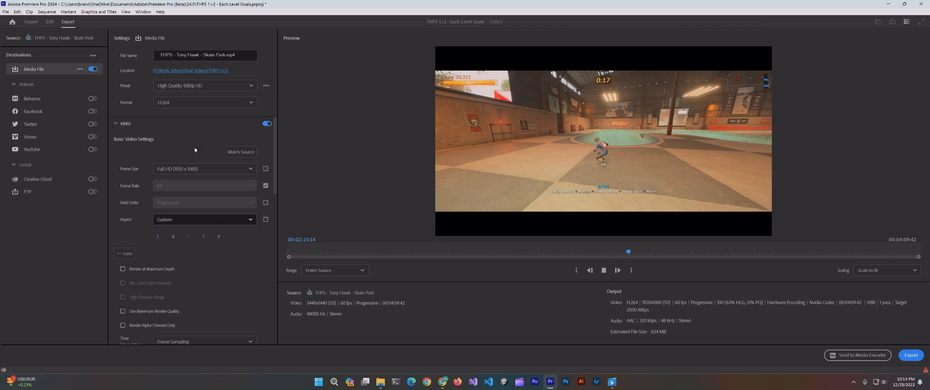
{"action": "left_click", "coordinate": [50, 21]}
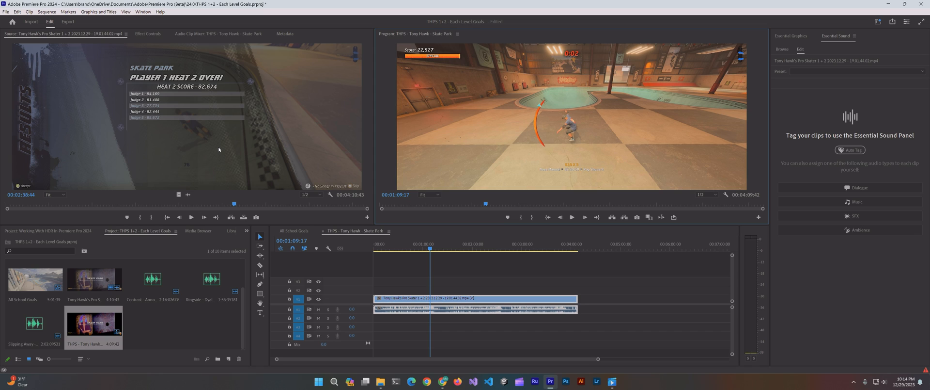
{"action": "mouse_move", "coordinate": [160, 321]}
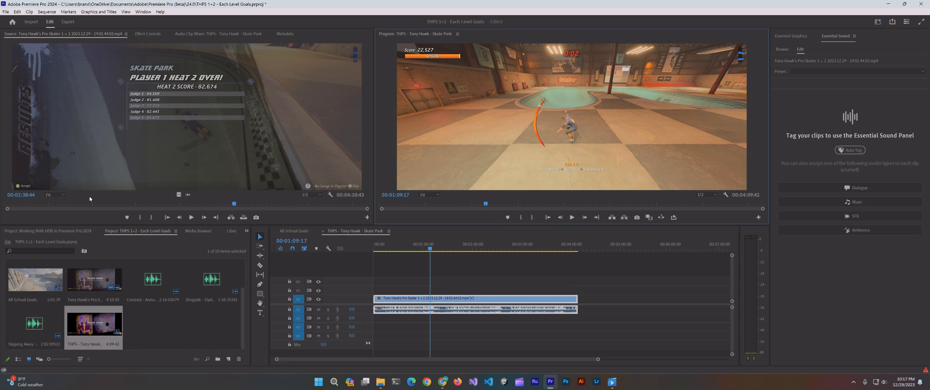
{"action": "mouse_move", "coordinate": [92, 194]}
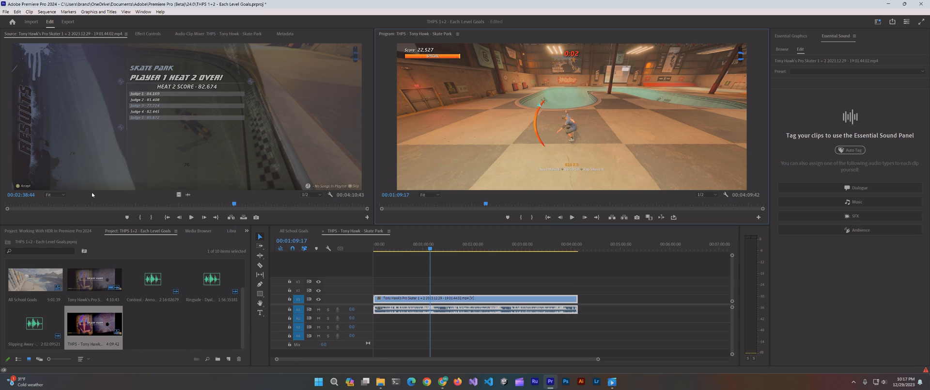
Return to the editing workspace and bring up the Sequence menu
{"action": "left_click", "coordinate": [45, 11]}
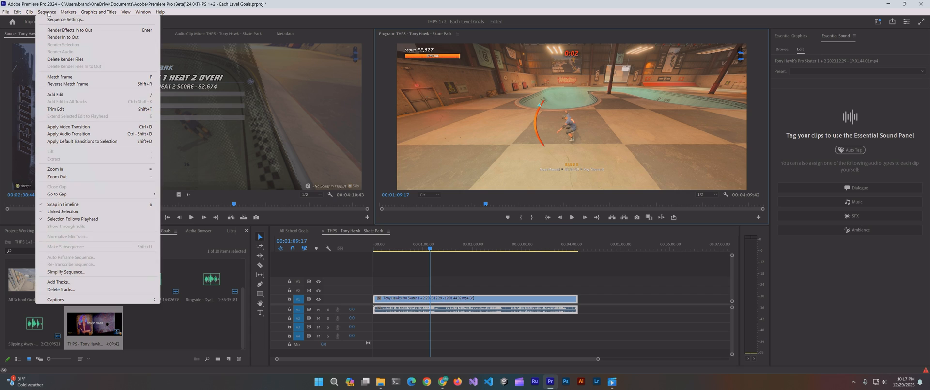
Set the Skate Park sequence working color space to Rec. 2100 PQ and accept the preview-files warning
{"action": "left_click", "coordinate": [65, 18]}
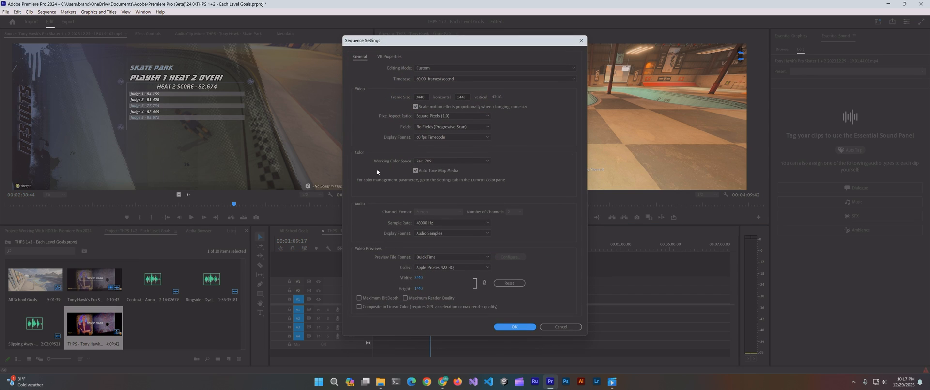
{"action": "mouse_move", "coordinate": [360, 155]}
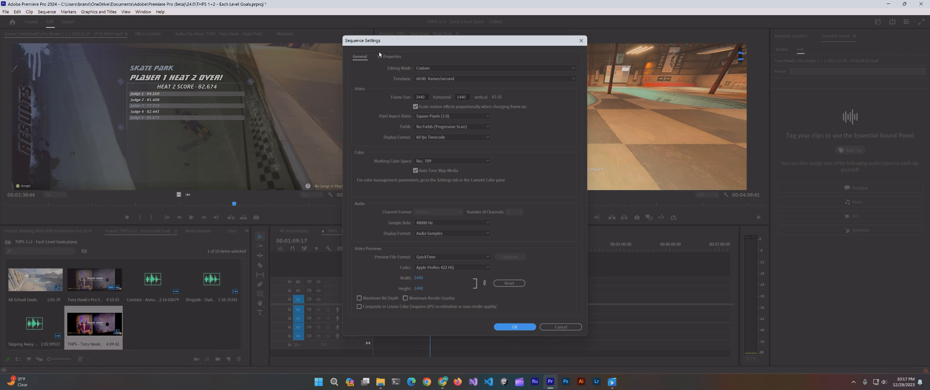
{"action": "left_click", "coordinate": [452, 159]}
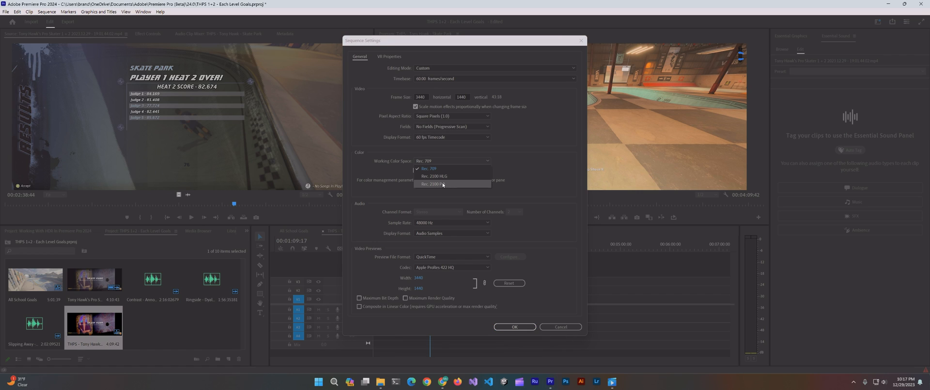
{"action": "mouse_move", "coordinate": [442, 184]}
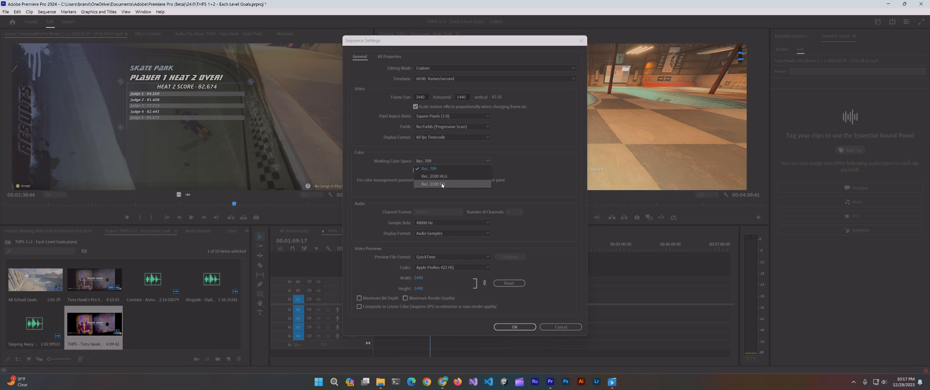
{"action": "left_click", "coordinate": [432, 183]}
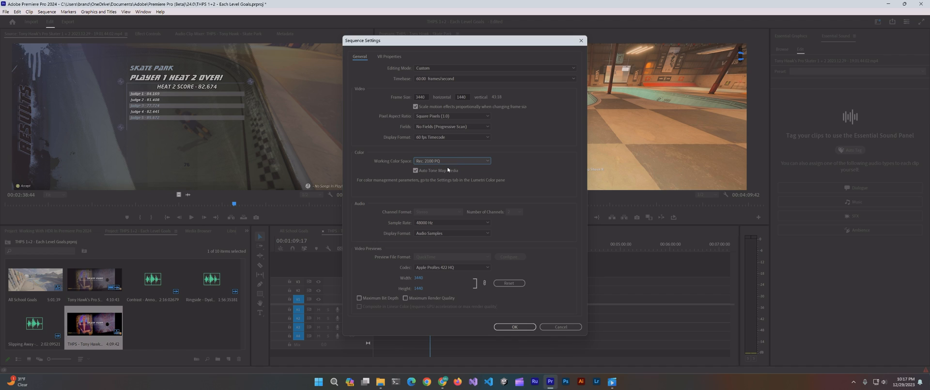
{"action": "mouse_move", "coordinate": [448, 165]}
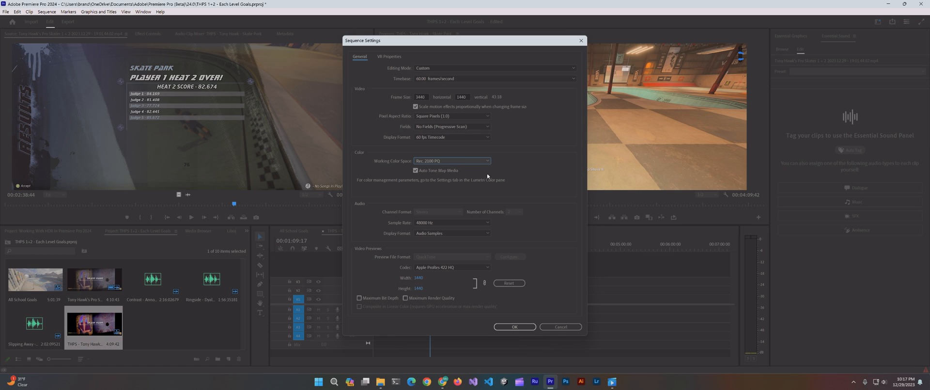
{"action": "mouse_move", "coordinate": [497, 181]}
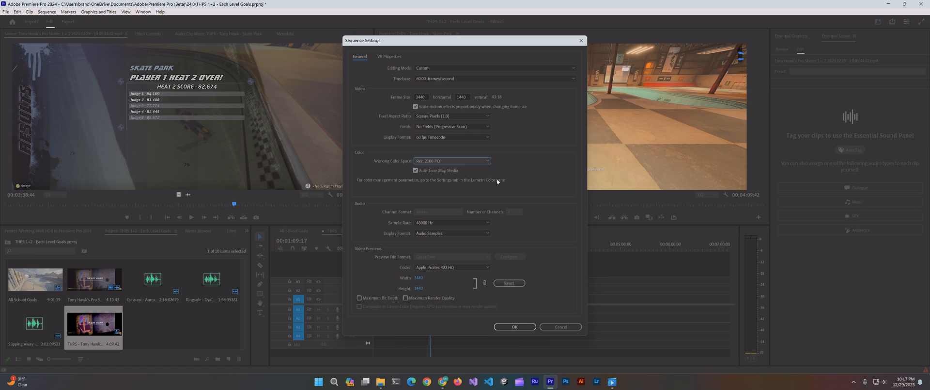
{"action": "mouse_move", "coordinate": [479, 178]}
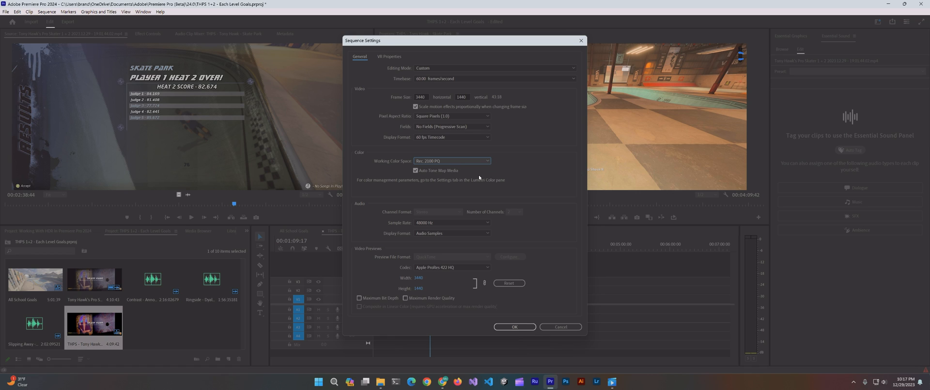
{"action": "left_click", "coordinate": [452, 161]}
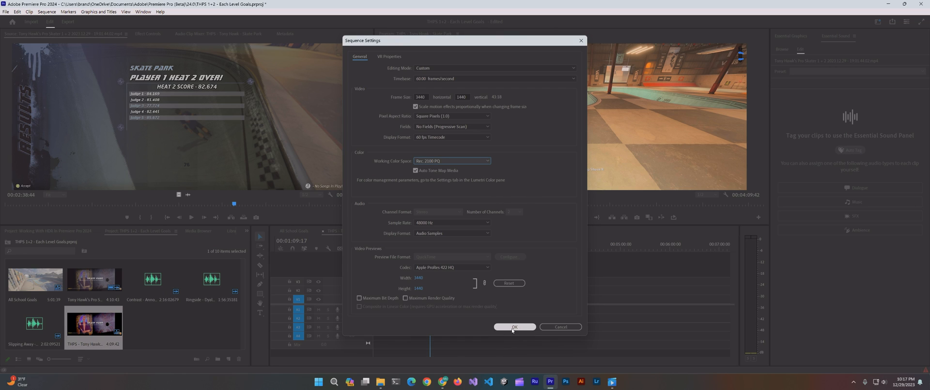
{"action": "left_click", "coordinate": [514, 327]}
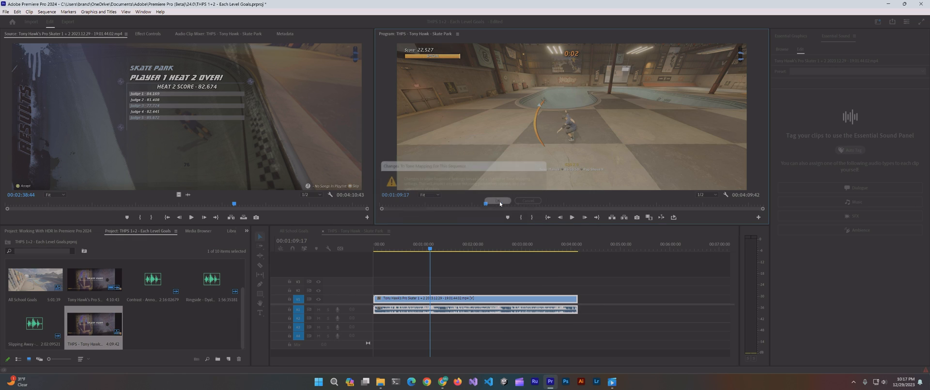
{"action": "left_click", "coordinate": [497, 200]}
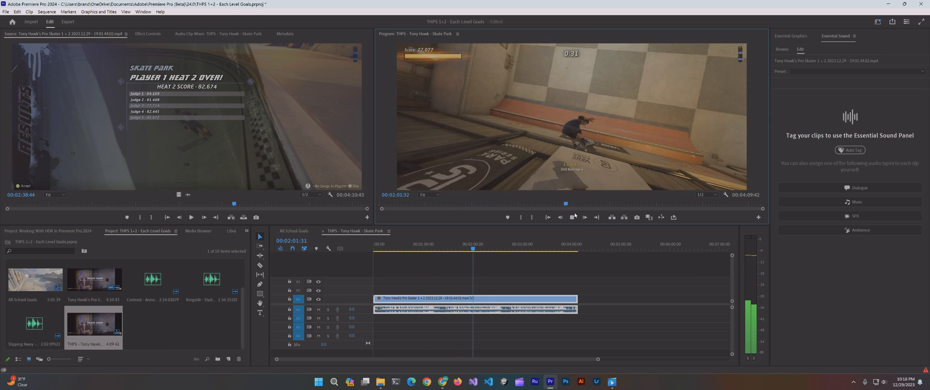
Enable Extended Dynamic Range Monitoring in Color preferences and play the sequence in HDR
{"action": "left_click", "coordinate": [18, 11]}
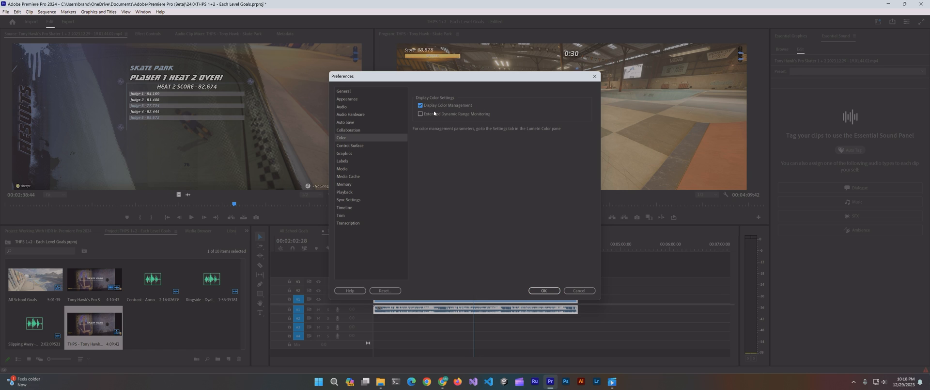
{"action": "left_click", "coordinate": [420, 114]}
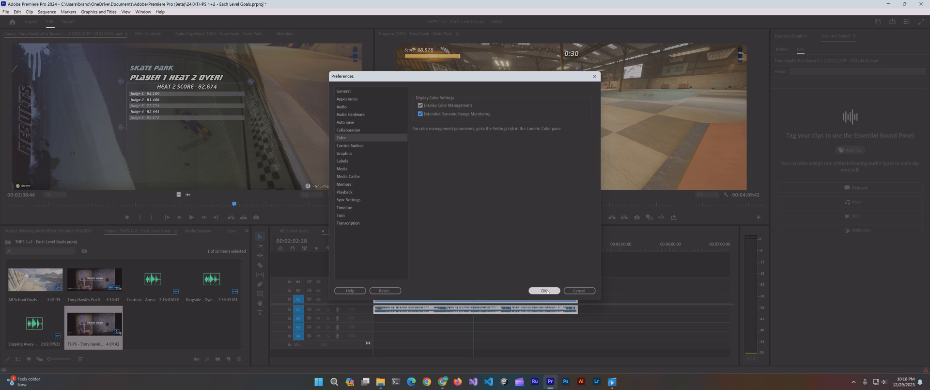
{"action": "left_click", "coordinate": [544, 290]}
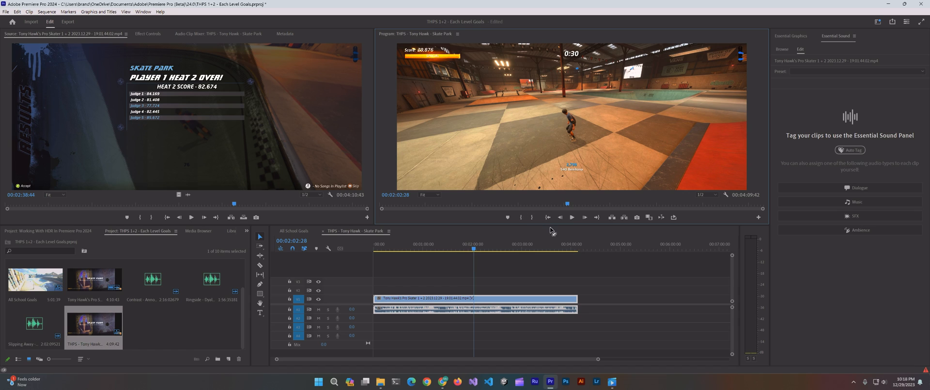
{"action": "left_click", "coordinate": [571, 216]}
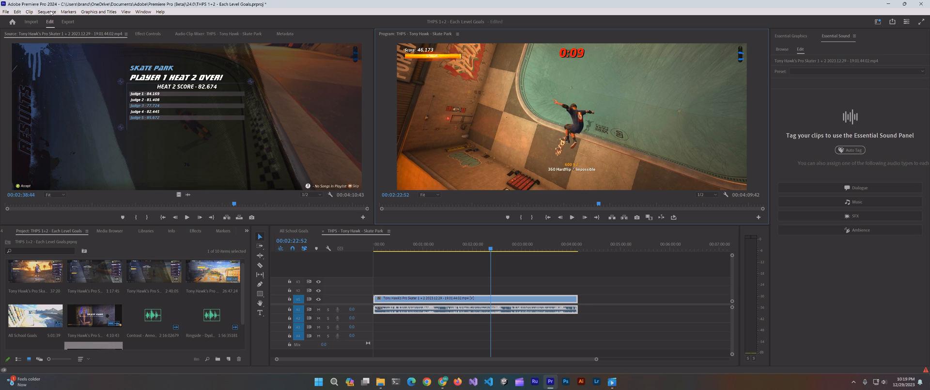
Show the Lumetri Color panel and leave the Input LUT at None
{"action": "left_click", "coordinate": [160, 11]}
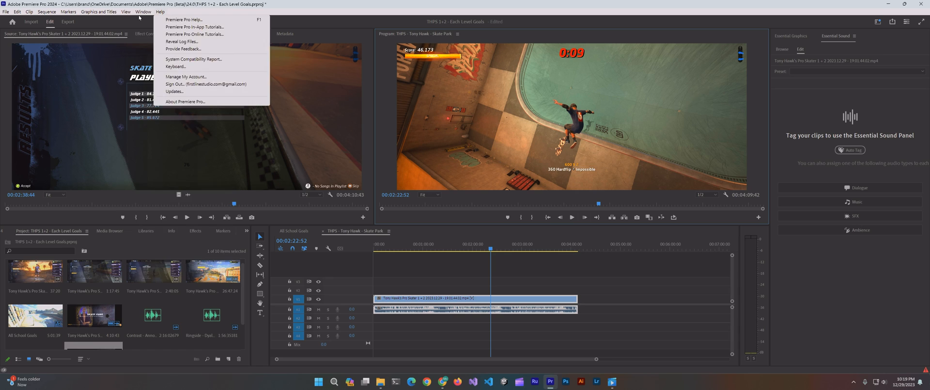
{"action": "left_click", "coordinate": [142, 12]}
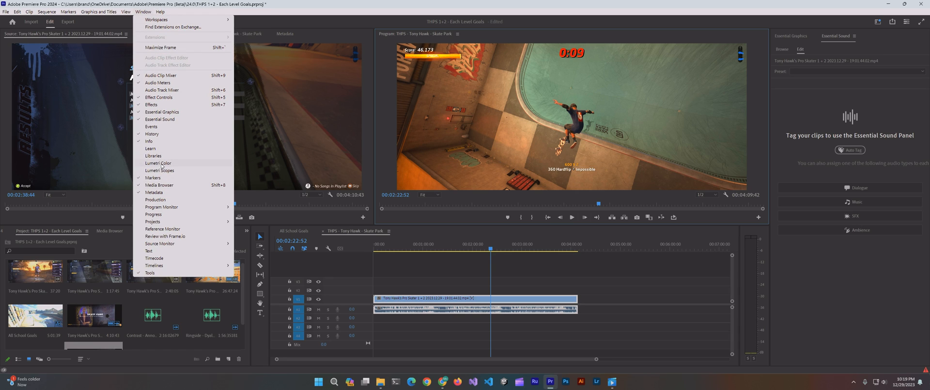
{"action": "left_click", "coordinate": [158, 164]}
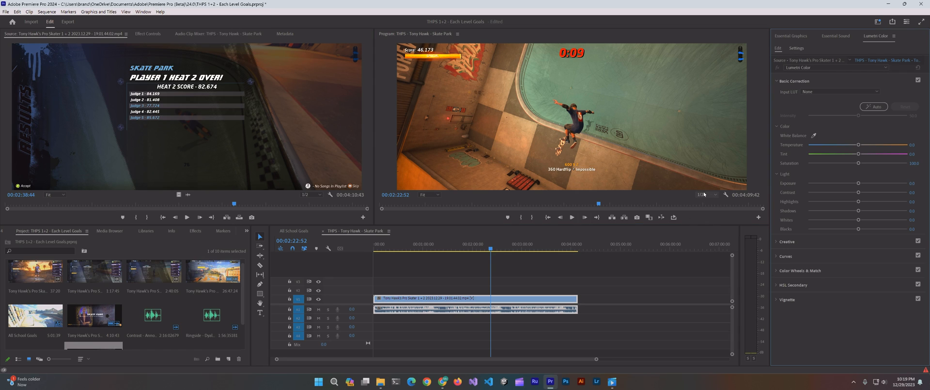
{"action": "mouse_move", "coordinate": [798, 116]}
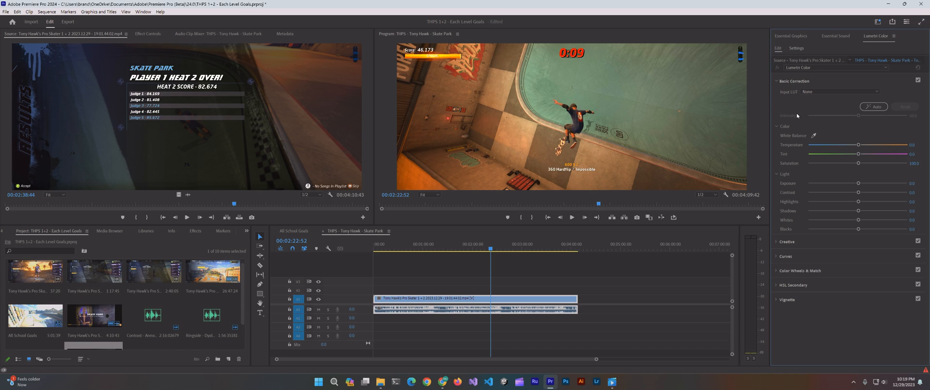
{"action": "mouse_move", "coordinate": [915, 106]}
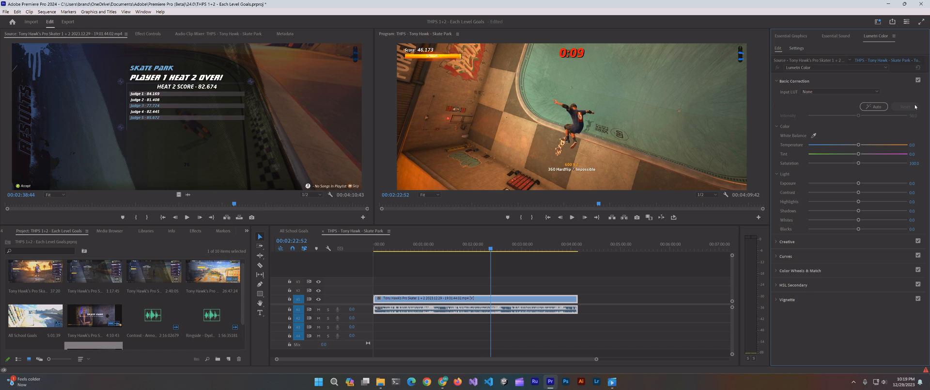
{"action": "left_click", "coordinate": [869, 91]}
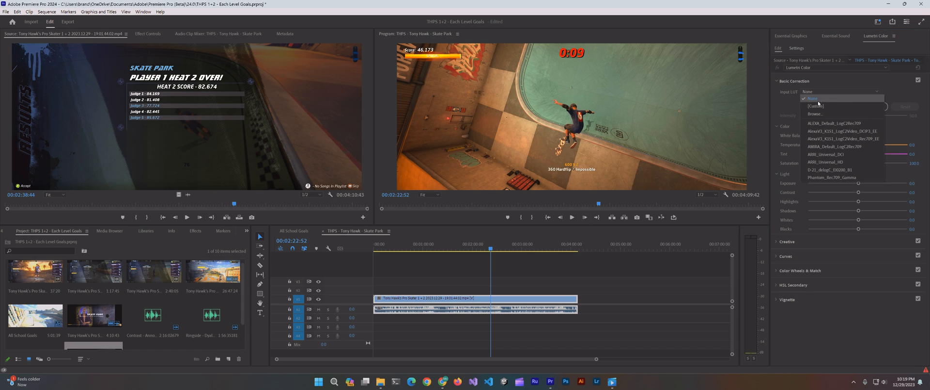
{"action": "left_click", "coordinate": [837, 147]}
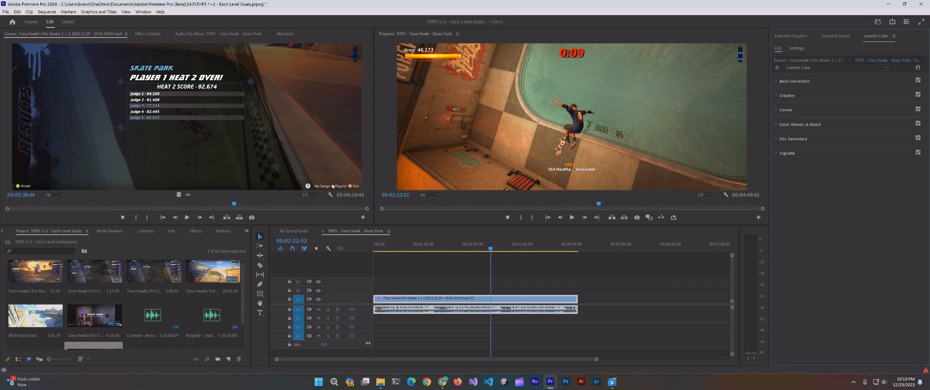
{"action": "mouse_move", "coordinate": [68, 24]}
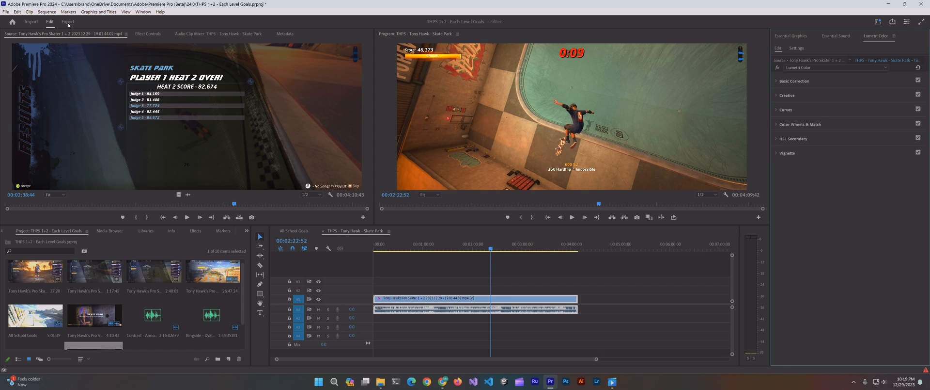
Switch to the Export workspace showing the High Quality 1080p HD H.264 settings
{"action": "left_click", "coordinate": [68, 22]}
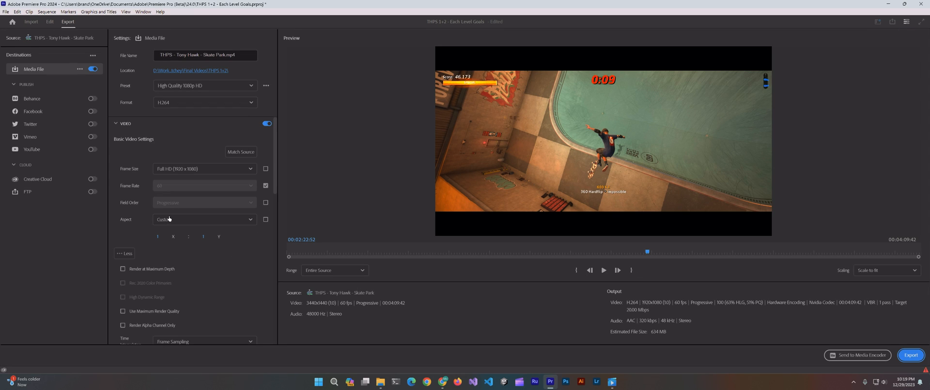
{"action": "mouse_move", "coordinate": [242, 301]}
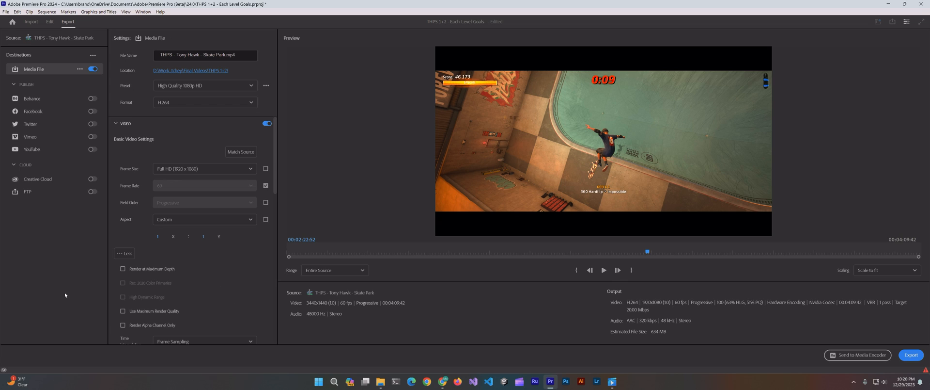
{"action": "mouse_move", "coordinate": [90, 296]}
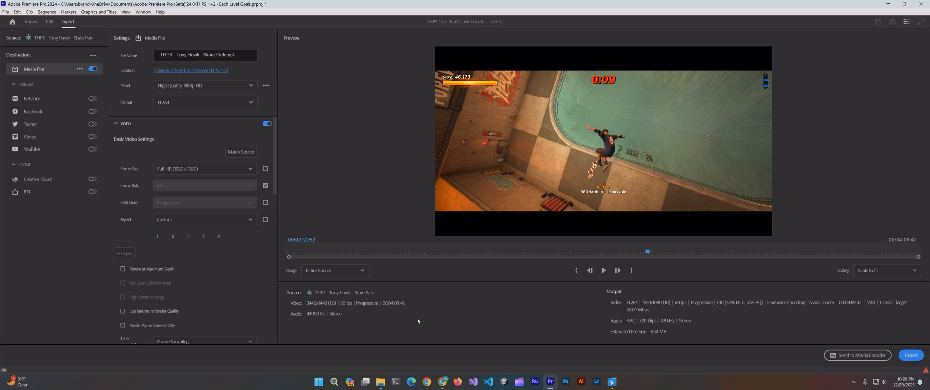
{"action": "mouse_move", "coordinate": [442, 382]}
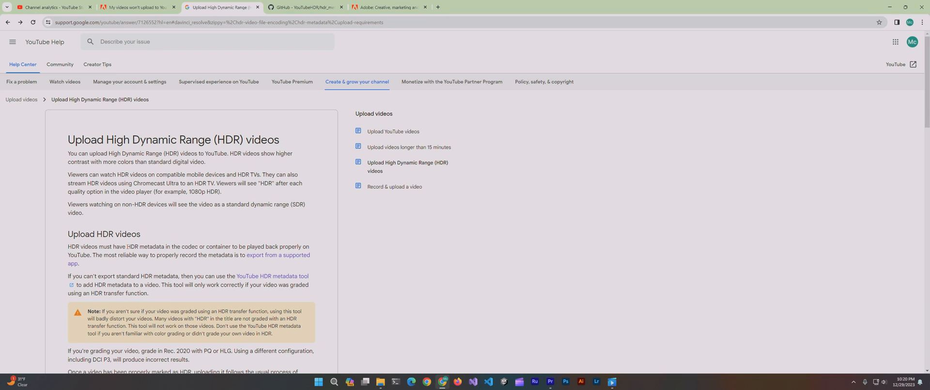
Highlight the YouTube HDR article's passage about HDR playback and metadata
{"action": "scroll", "scroll_direction": "down", "scroll_amount": 3}
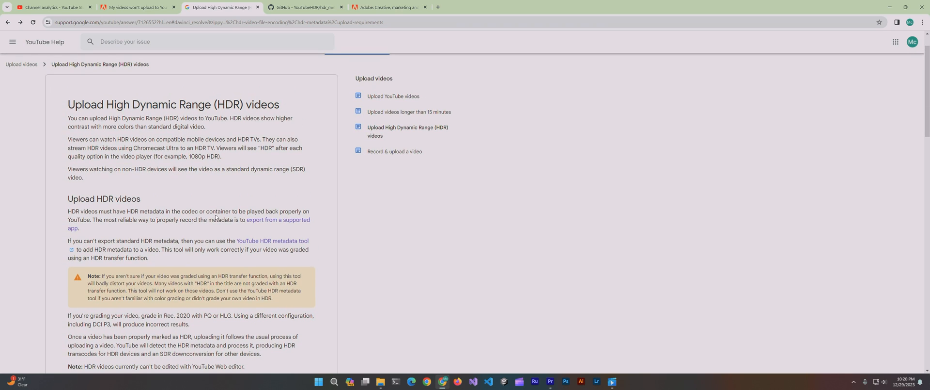
{"action": "left_click_drag", "start_coordinate": [116, 139], "coordinate": [188, 219]}
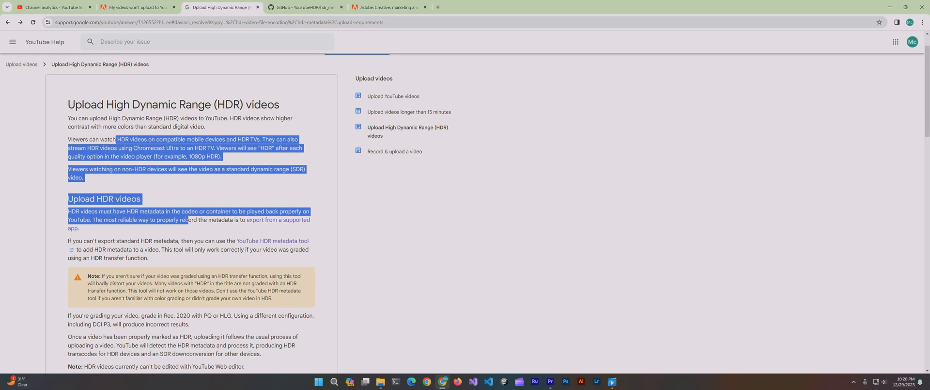
{"action": "scroll", "scroll_direction": "down", "scroll_amount": 3}
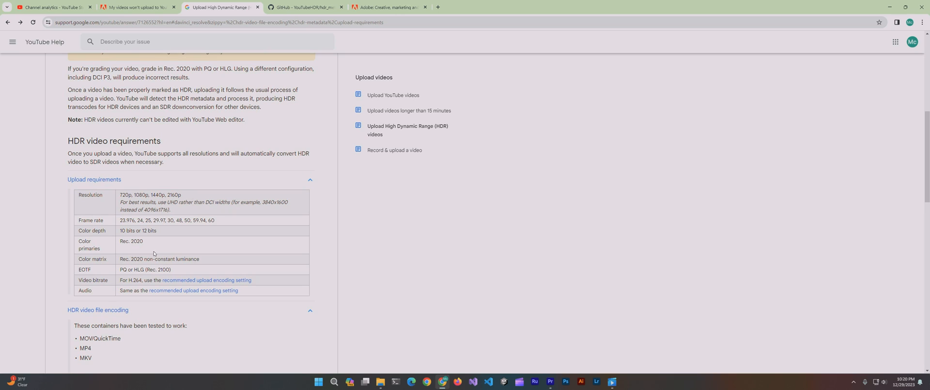
{"action": "scroll", "scroll_direction": "down", "scroll_amount": 3}
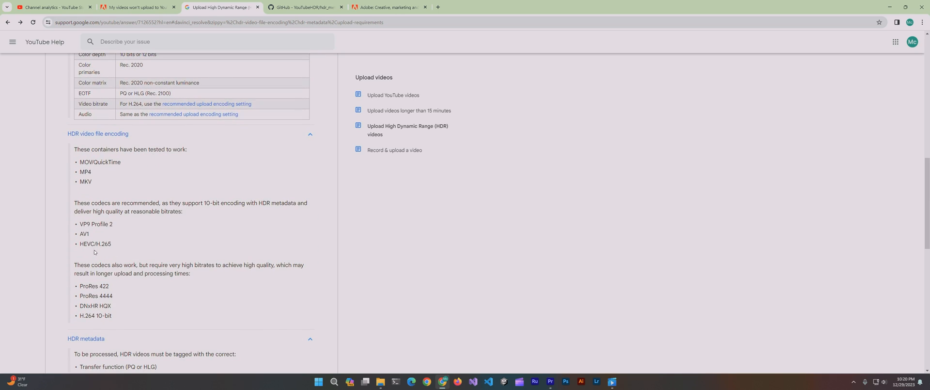
Highlight the recommended HDR codecs, singling out HEVC/H.265, before returning to Premiere
{"action": "double_click", "coordinate": [85, 171]}
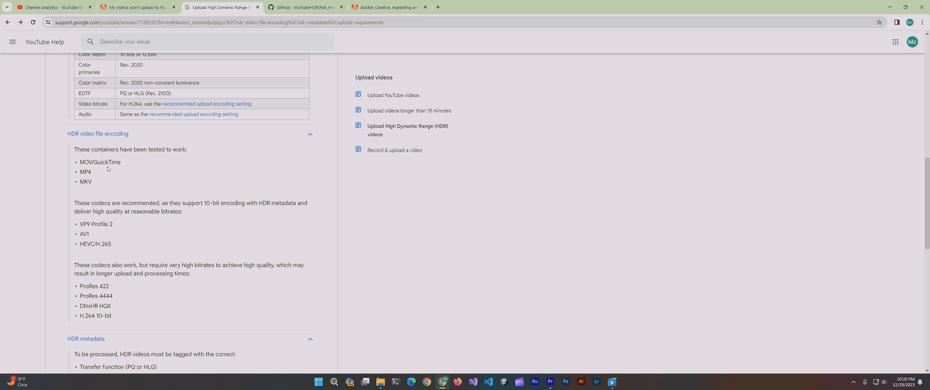
{"action": "mouse_move", "coordinate": [118, 244]}
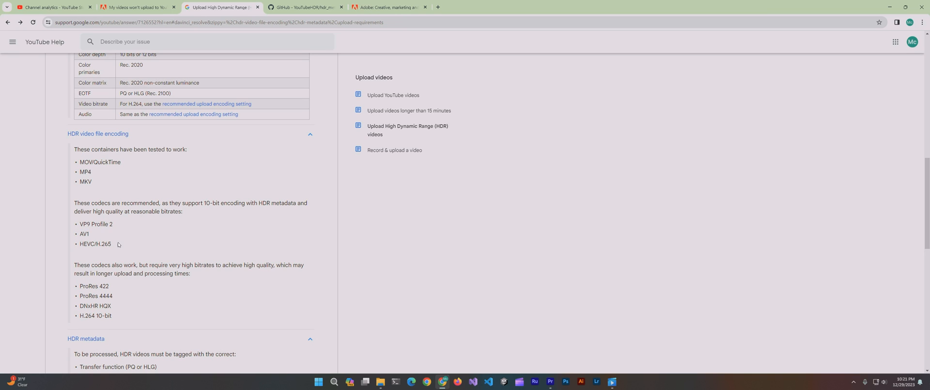
{"action": "left_click_drag", "start_coordinate": [77, 223], "coordinate": [111, 244]}
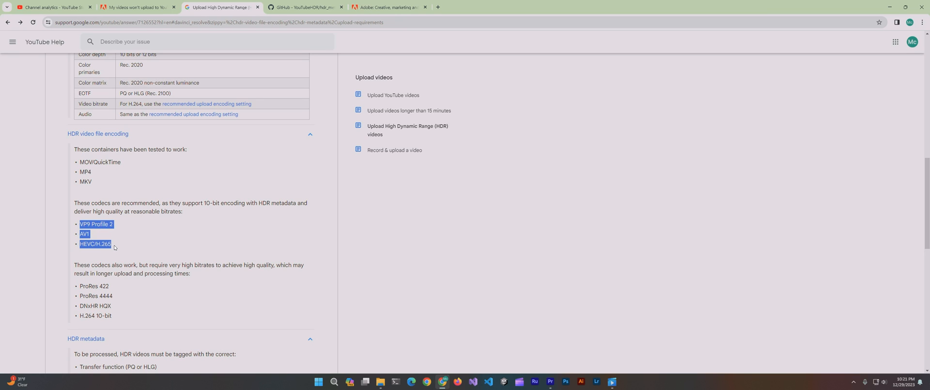
{"action": "left_click", "coordinate": [161, 236]}
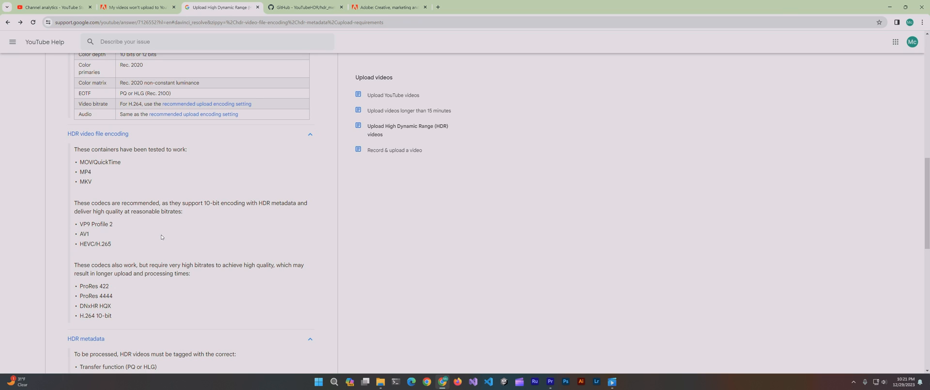
{"action": "mouse_move", "coordinate": [156, 240]}
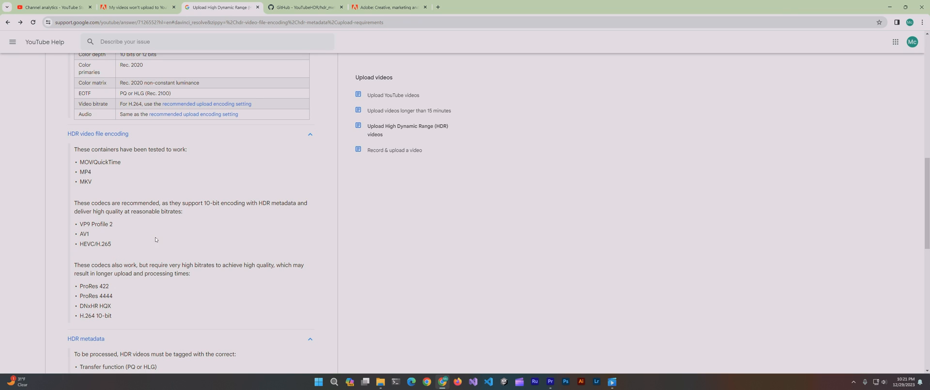
{"action": "double_click", "coordinate": [95, 244]}
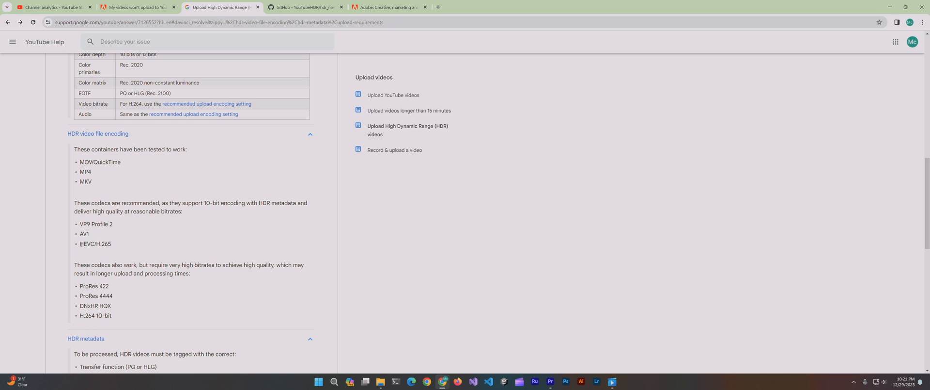
{"action": "double_click", "coordinate": [95, 244]}
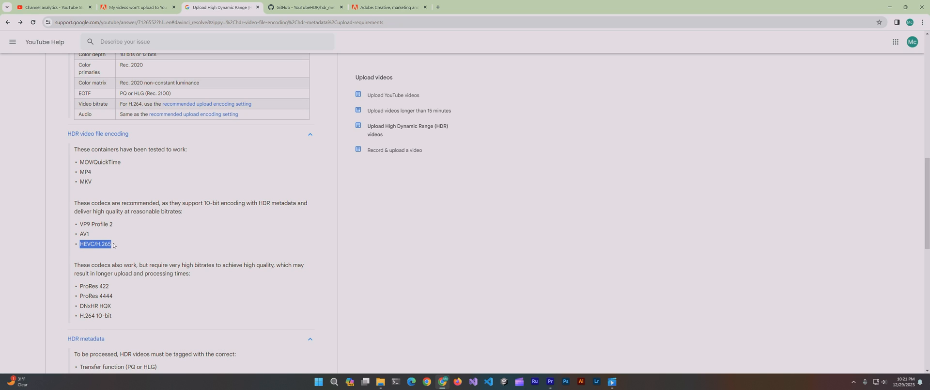
{"action": "left_click", "coordinate": [266, 85]}
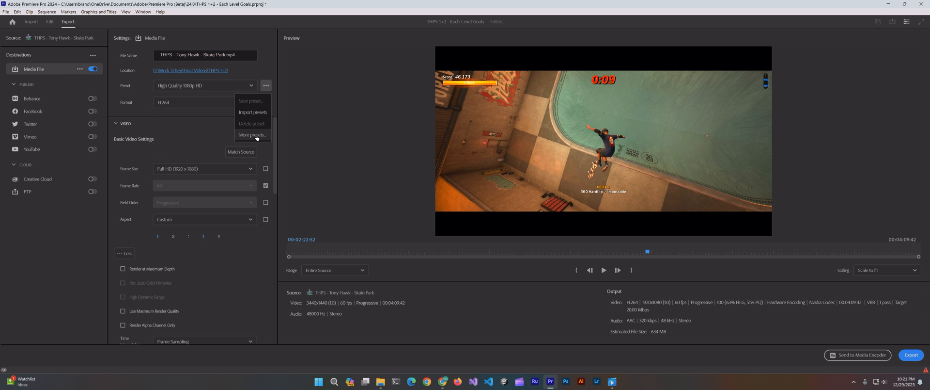
Apply the HEVC - Match Source - PQ export preset, then scrub through the gameplay preview
{"action": "left_click", "coordinate": [252, 135]}
{"action": "type", "text": "p"}
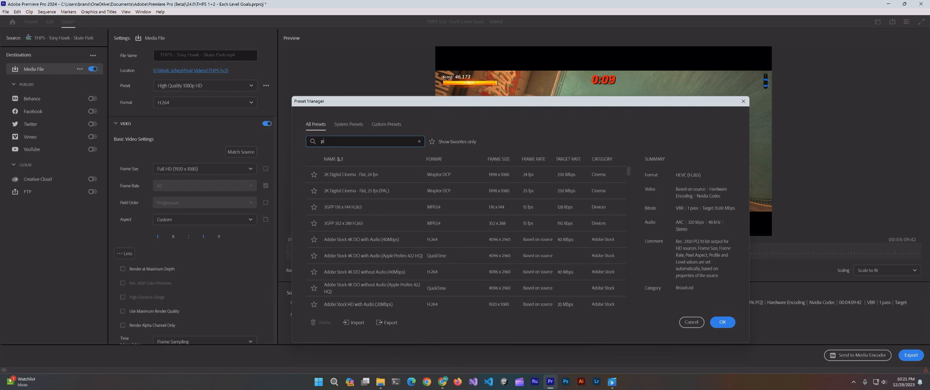
{"action": "type", "text": "q"}
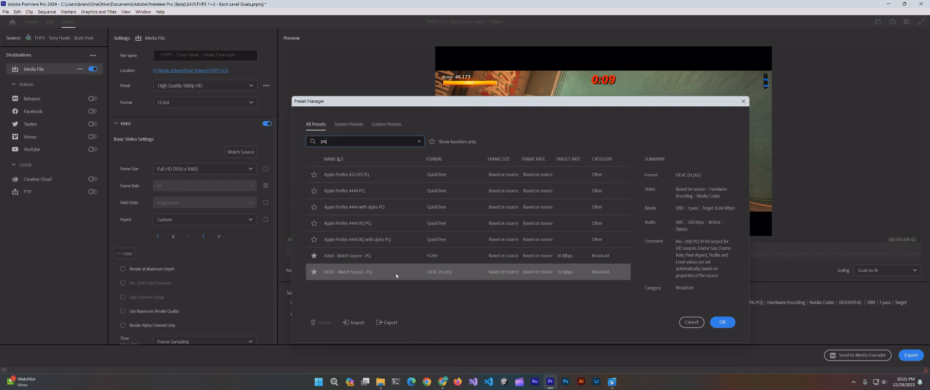
{"action": "left_click", "coordinate": [721, 321]}
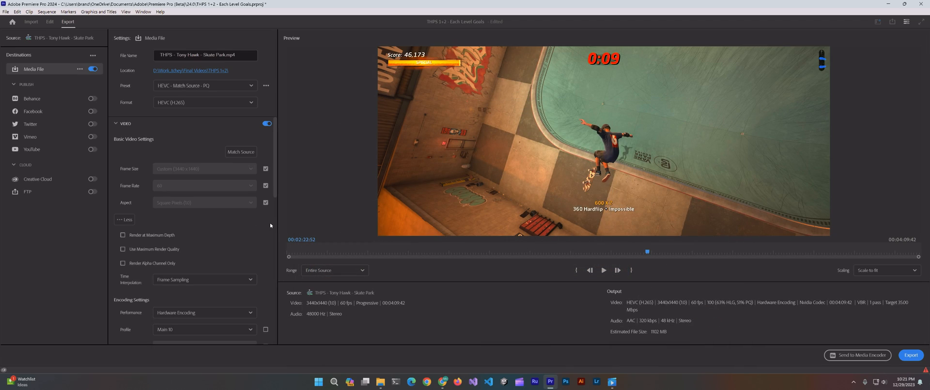
{"action": "left_click_drag", "start_coordinate": [648, 251], "coordinate": [490, 251]}
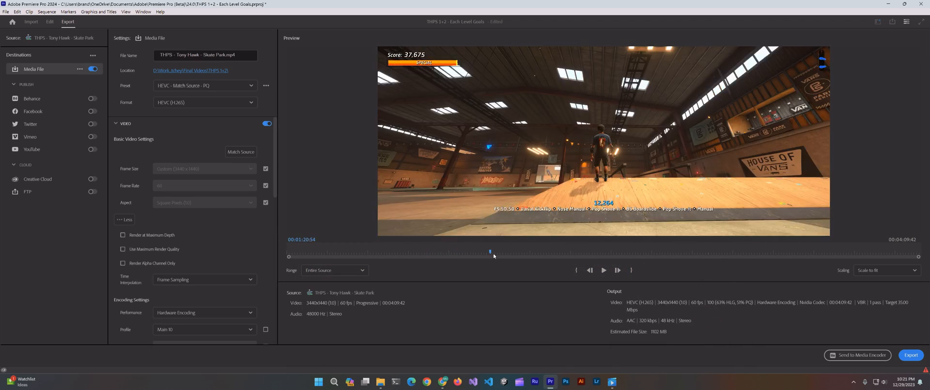
{"action": "left_click_drag", "start_coordinate": [491, 250], "coordinate": [779, 250]}
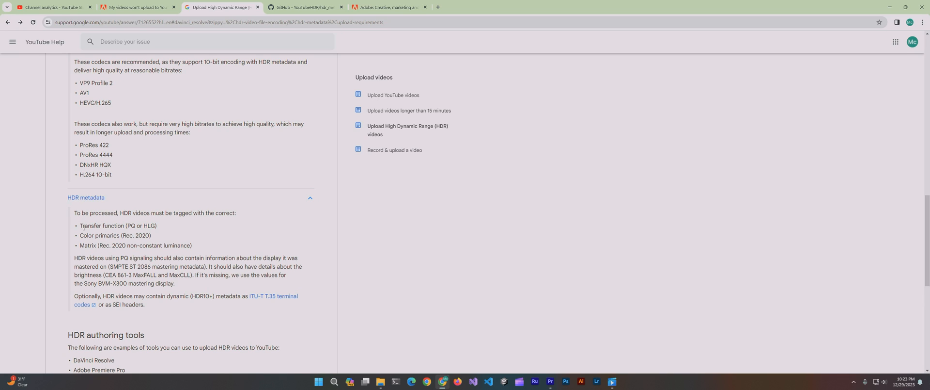
Highlight YouTube's required HDR metadata tags: PQ/HLG transfer, Rec. 2020 primaries and matrix
{"action": "left_click_drag", "start_coordinate": [81, 226], "coordinate": [193, 245]}
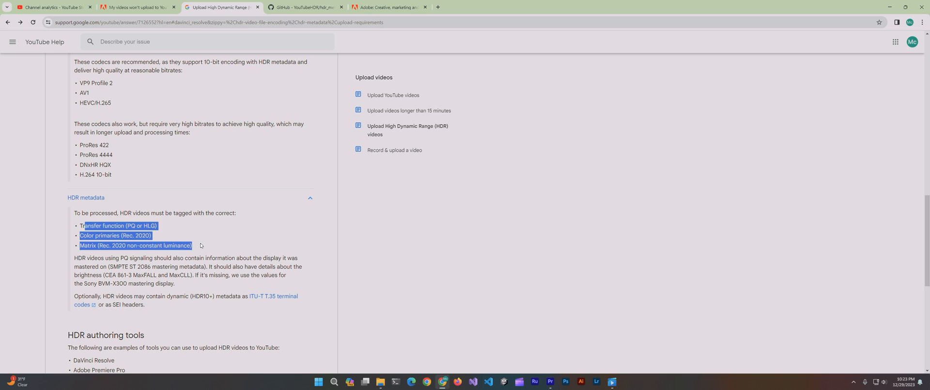
{"action": "left_click", "coordinate": [206, 248]}
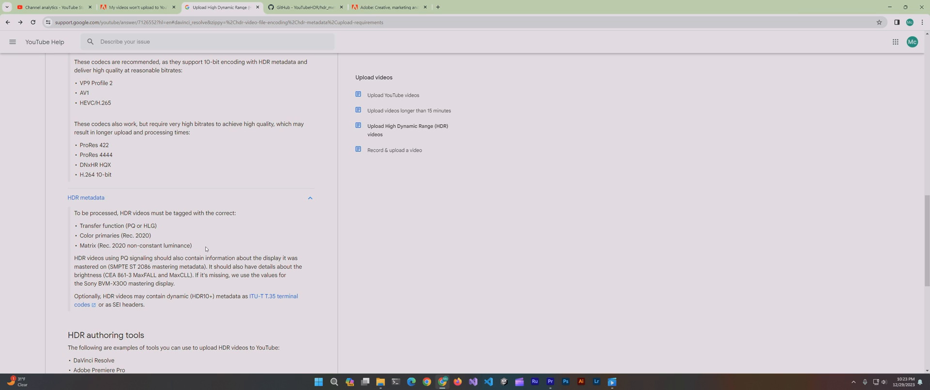
{"action": "left_click_drag", "start_coordinate": [86, 225], "coordinate": [192, 244]}
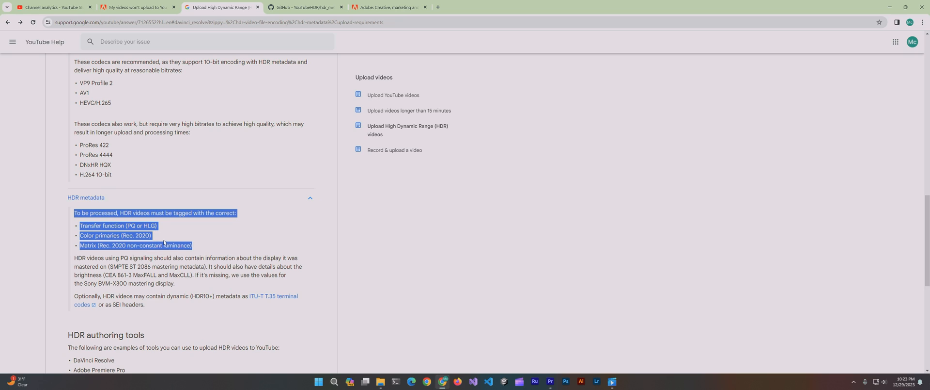
{"action": "left_click", "coordinate": [550, 381]}
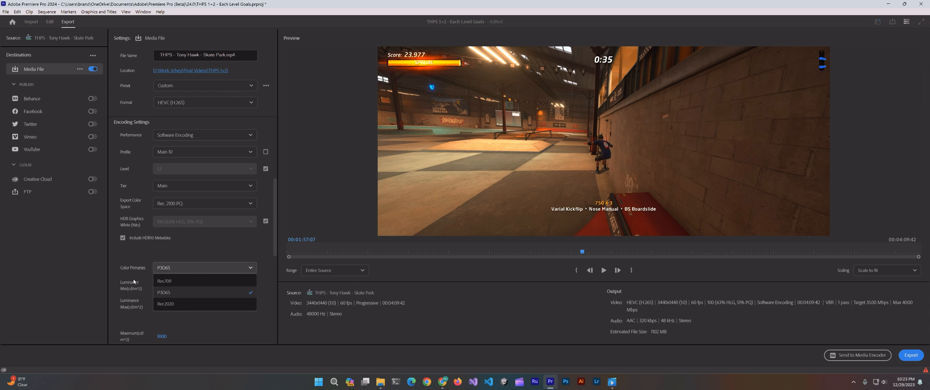
Set color primaries to Rec2020, review the bitrate settings, and start the HDR export
{"action": "left_click", "coordinate": [166, 303]}
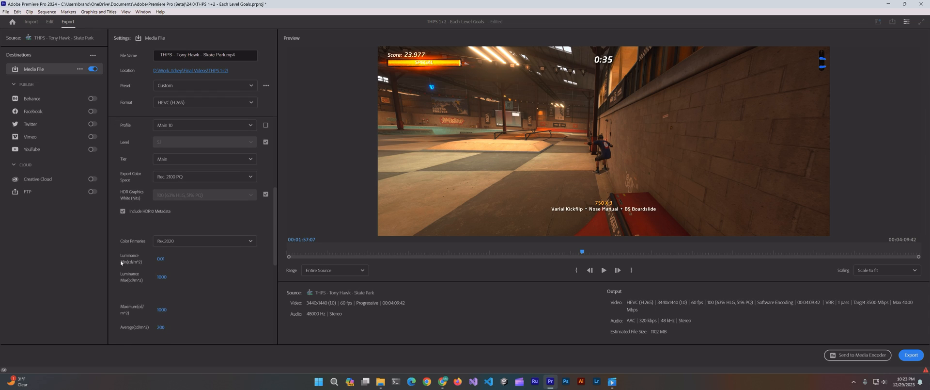
{"action": "scroll", "scroll_direction": "down", "scroll_amount": 3}
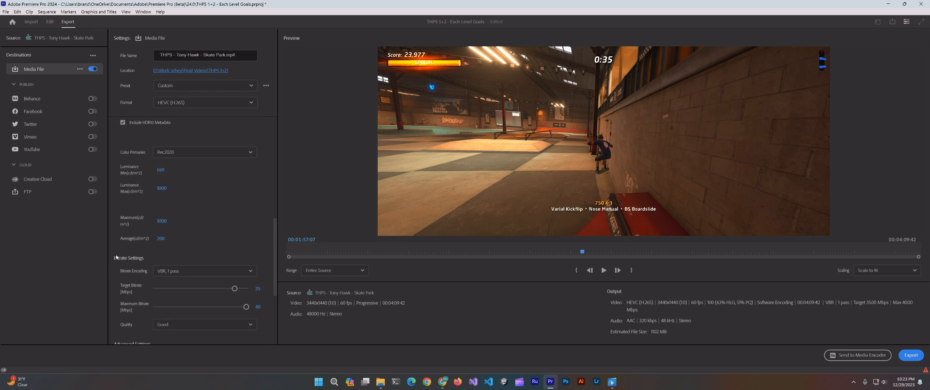
{"action": "scroll", "scroll_direction": "down", "scroll_amount": 3}
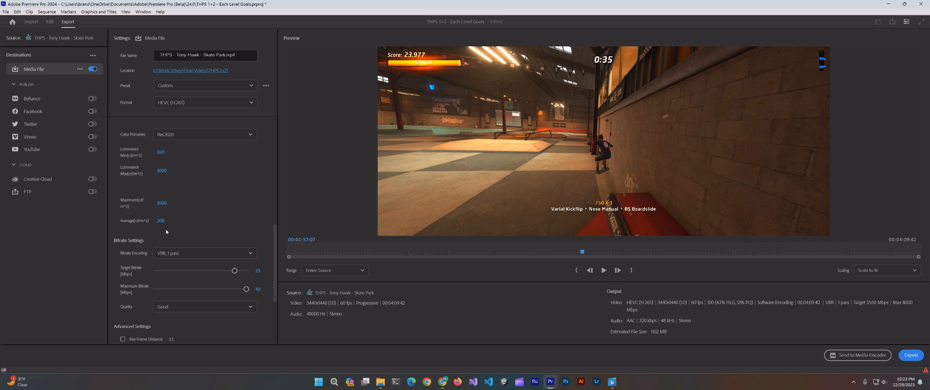
{"action": "scroll", "scroll_direction": "down", "scroll_amount": 3}
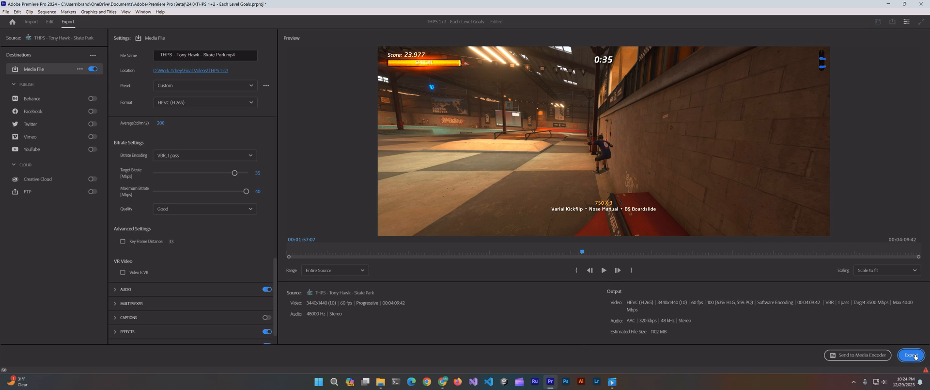
{"action": "left_click", "coordinate": [50, 22]}
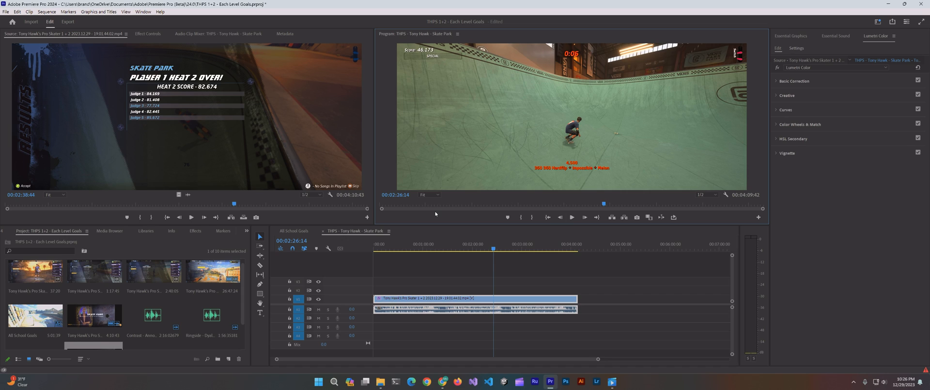